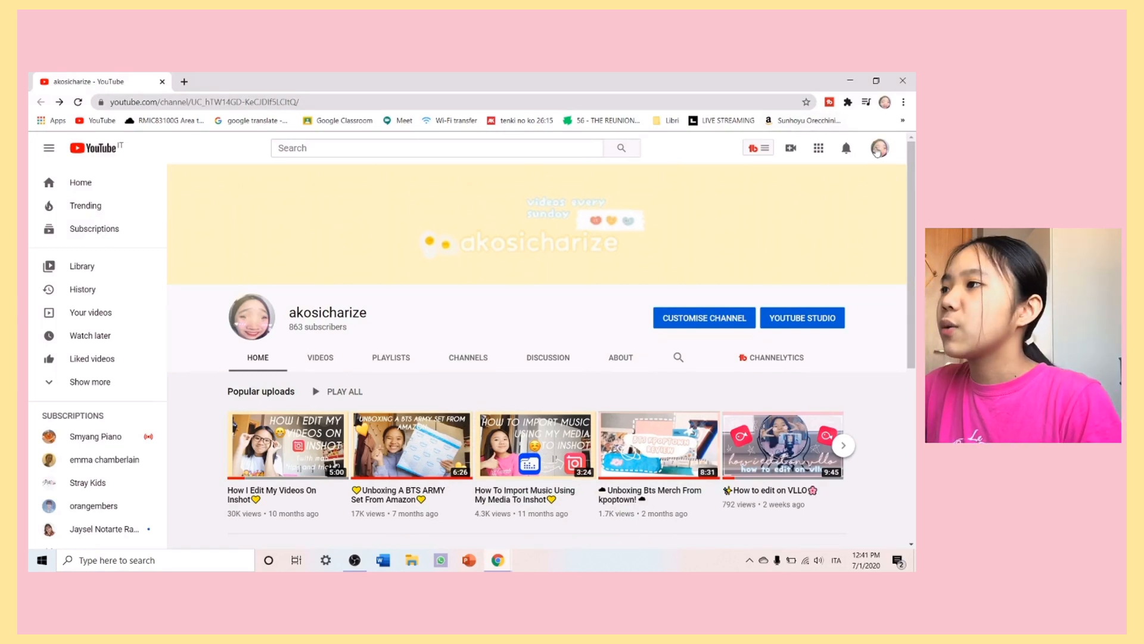
# Choose Your channel from the avatar menu to see the channel as subscribers do.
pyautogui.click(880, 148)
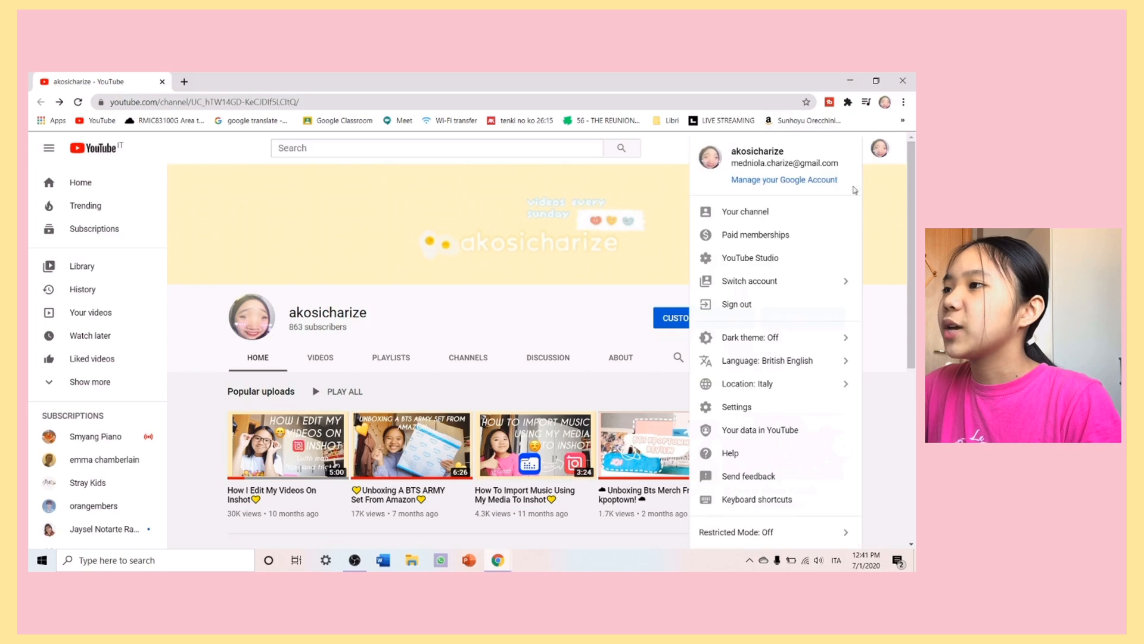
pyautogui.moveTo(744, 211)
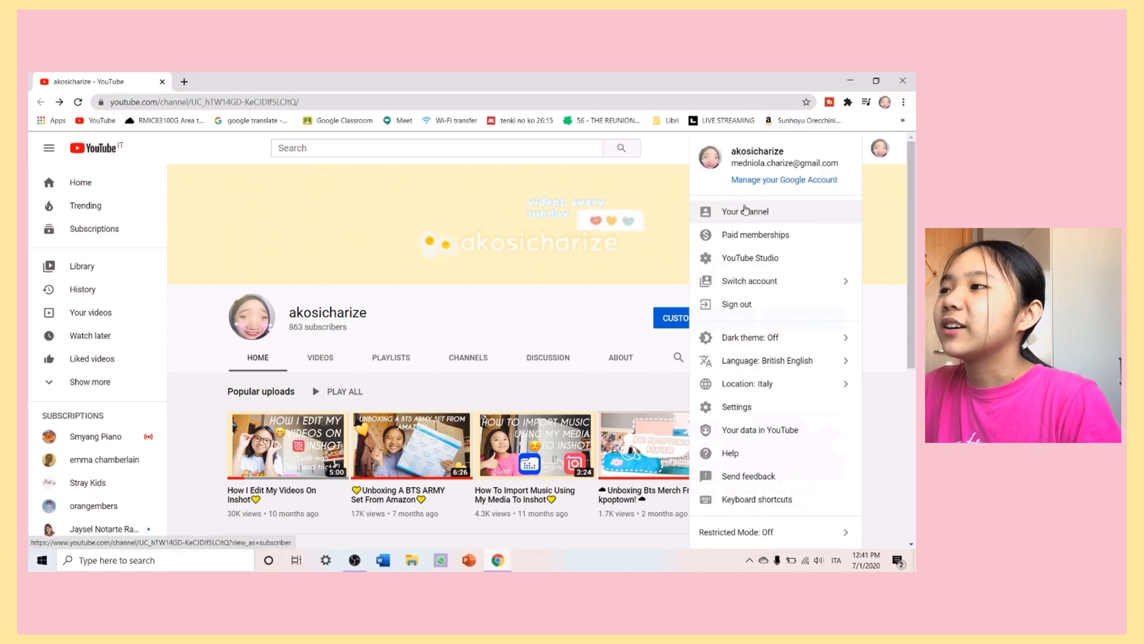
pyautogui.click(744, 211)
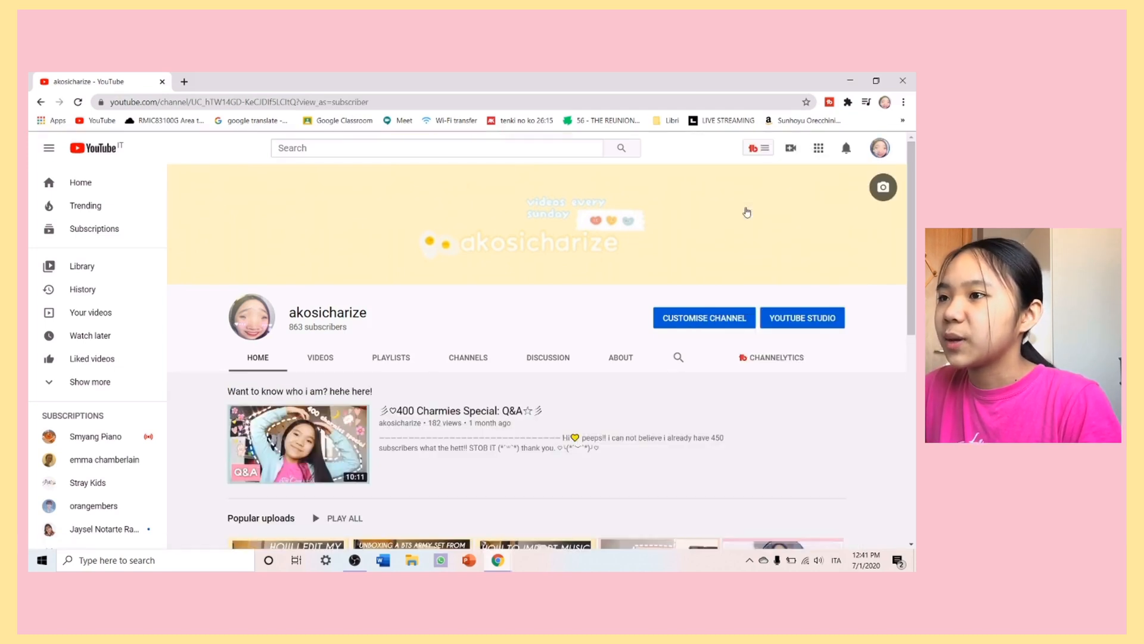
pyautogui.moveTo(459, 299)
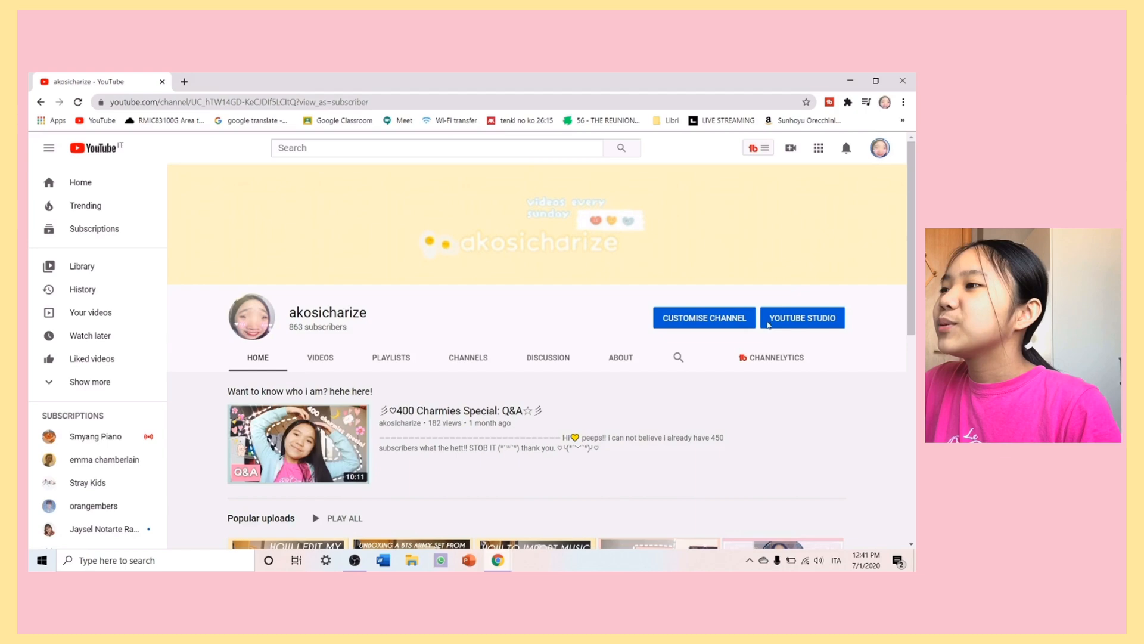
# Go to YouTube Studio's Videos list and open 'How i make my videos!' details.
pyautogui.click(801, 318)
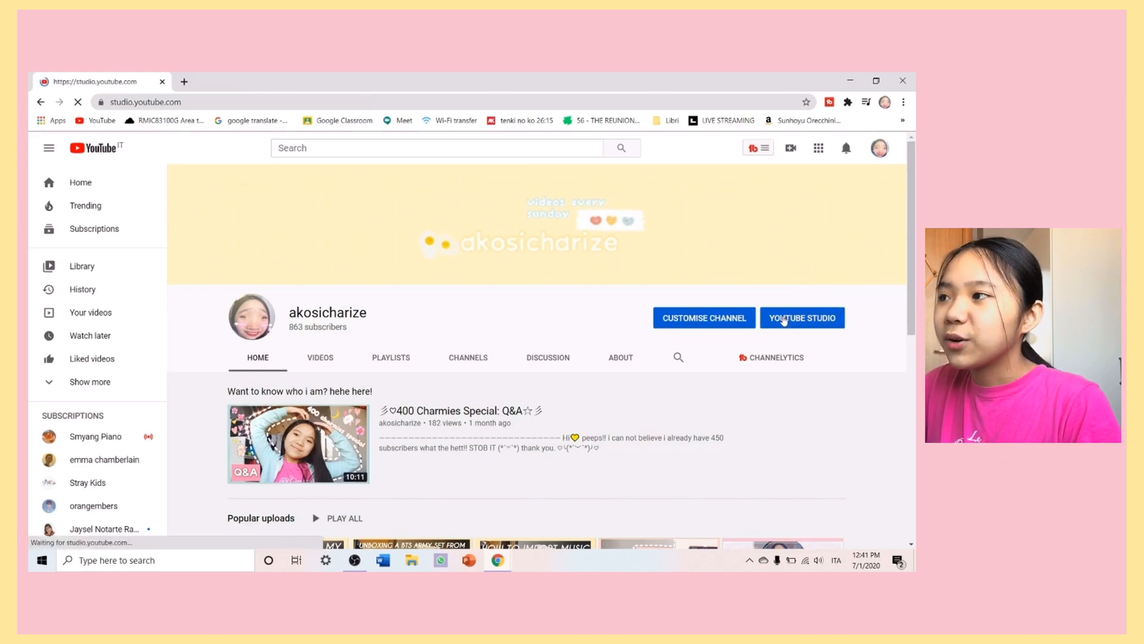
pyautogui.click(801, 318)
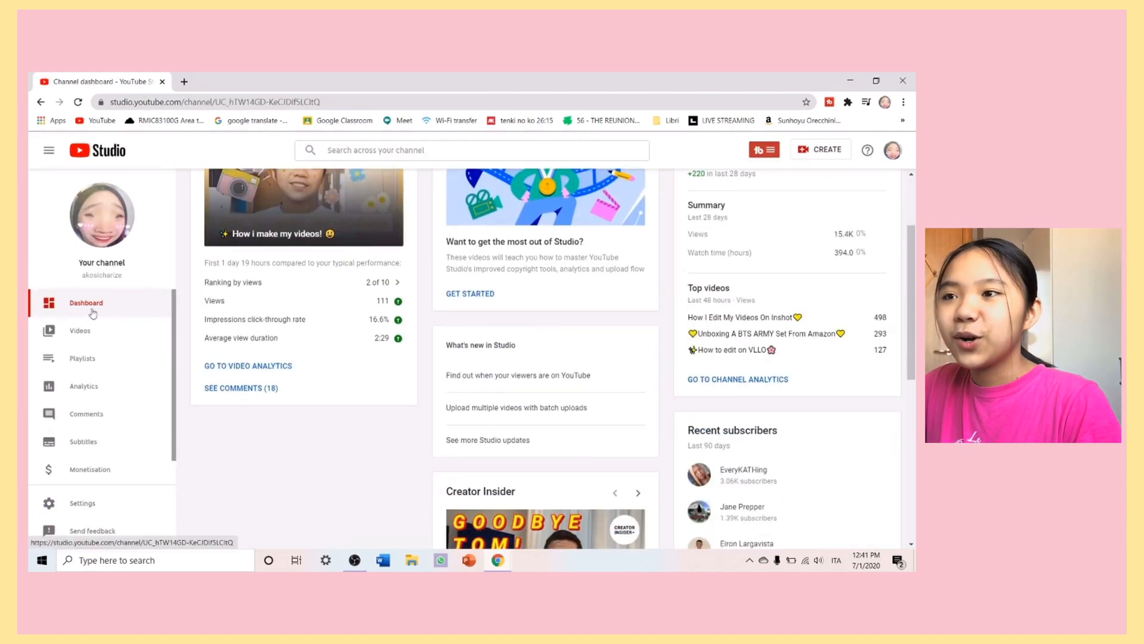
pyautogui.click(79, 330)
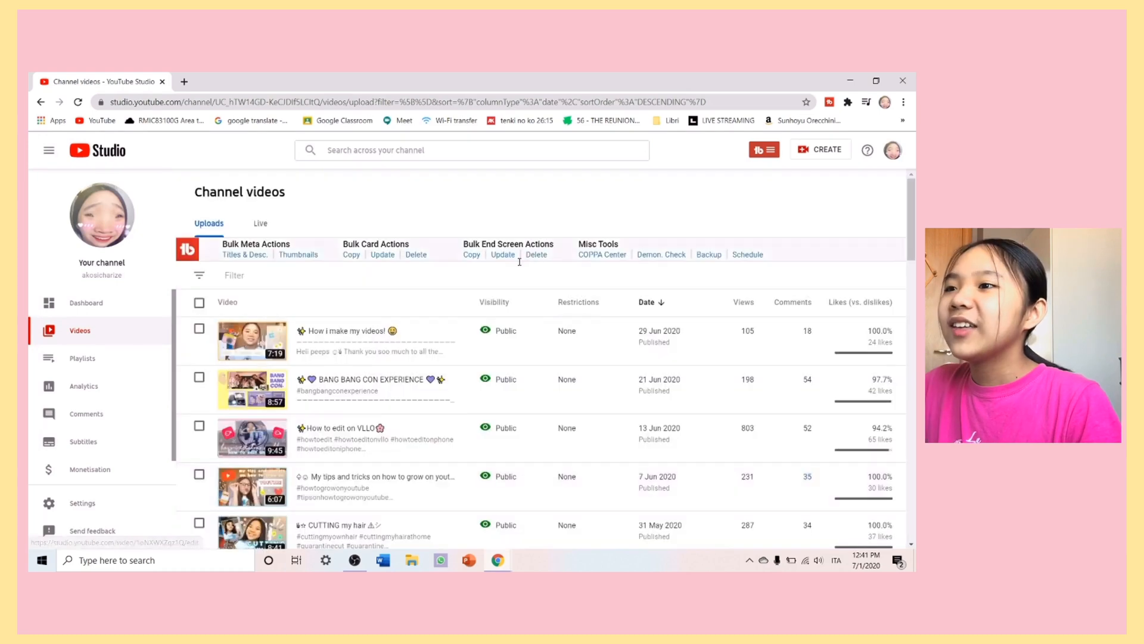
pyautogui.moveTo(252, 340)
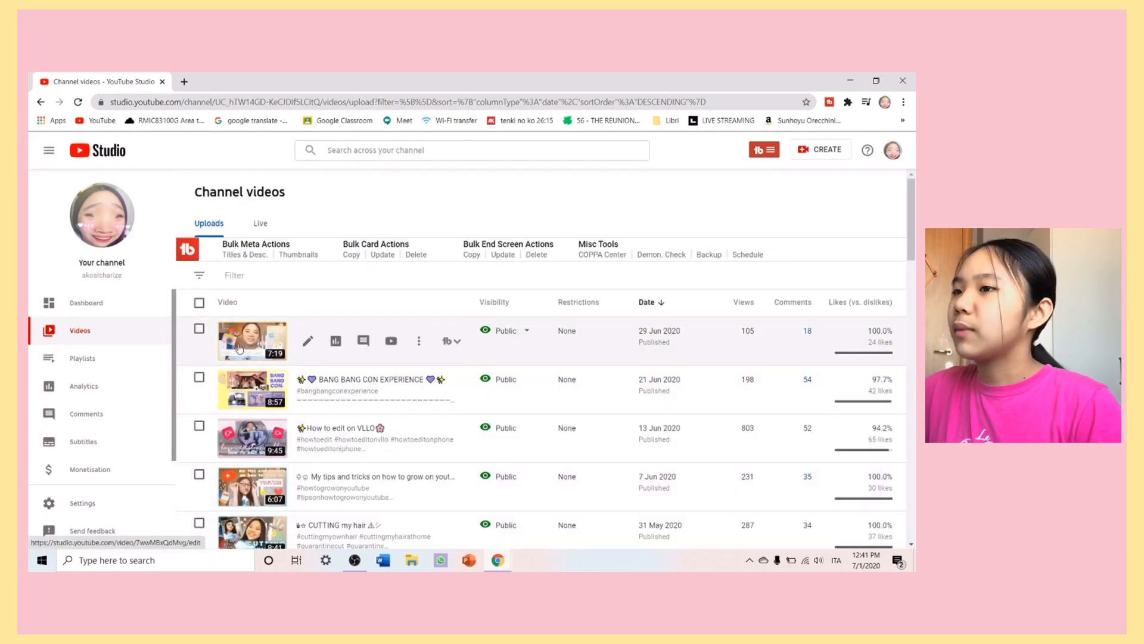
pyautogui.click(252, 341)
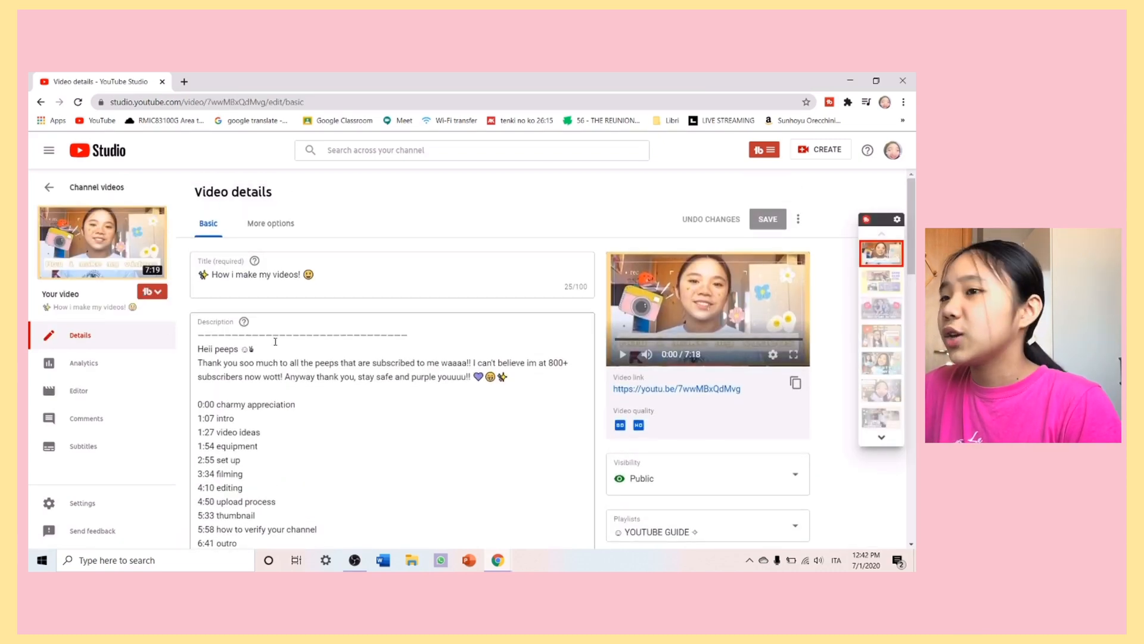
# Scroll down the details page and open the Cards editor in a new tab.
pyautogui.scroll(-3)
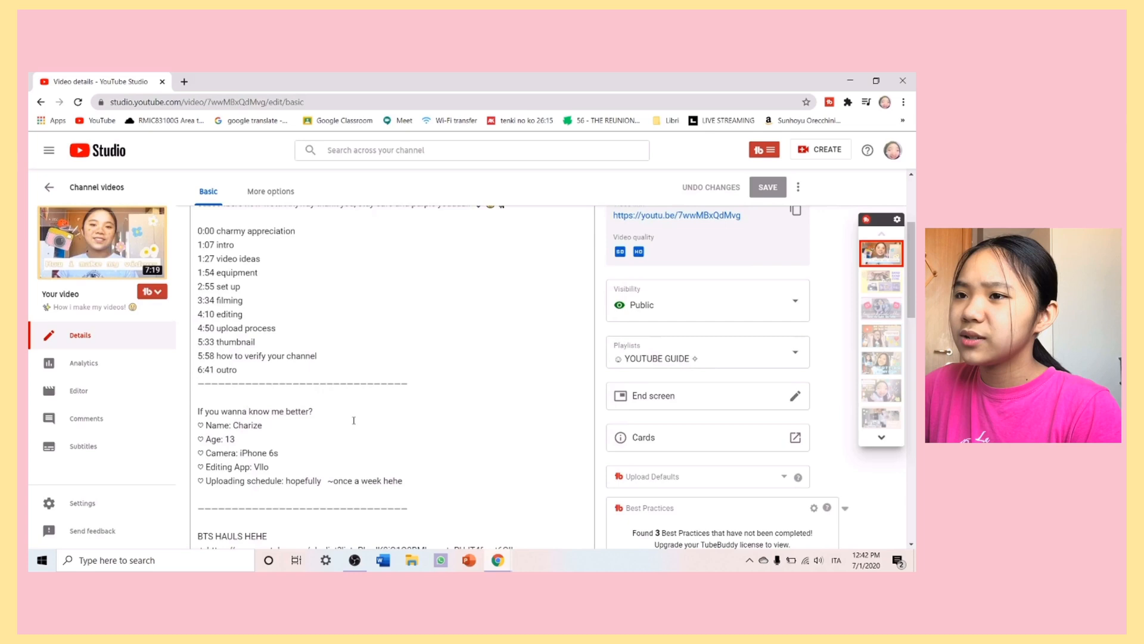
pyautogui.scroll(-3)
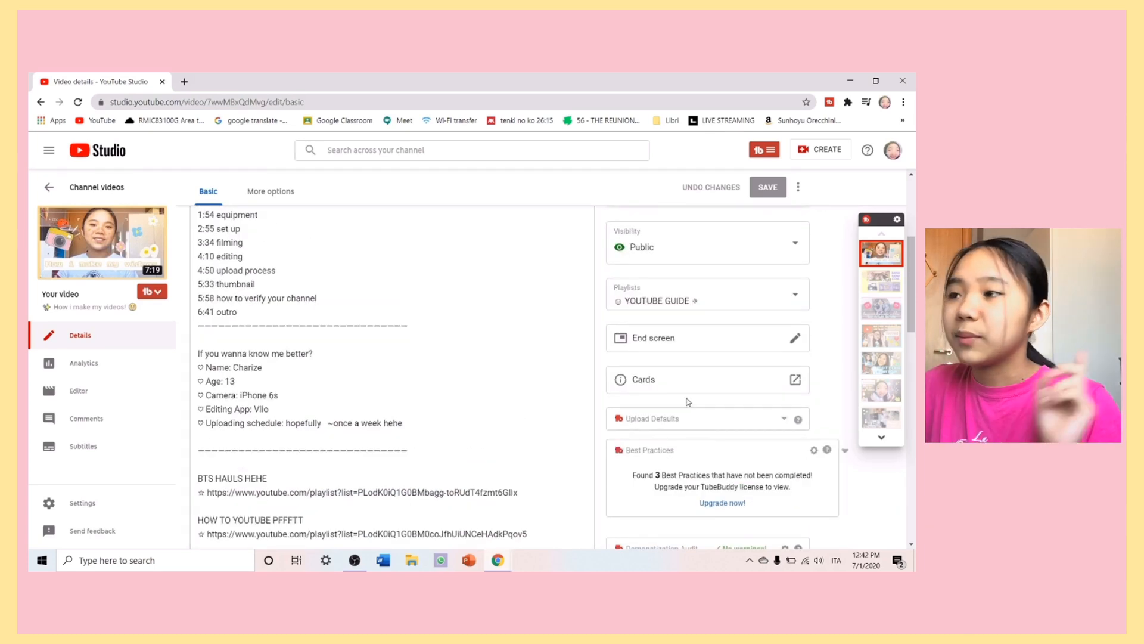
pyautogui.click(796, 379)
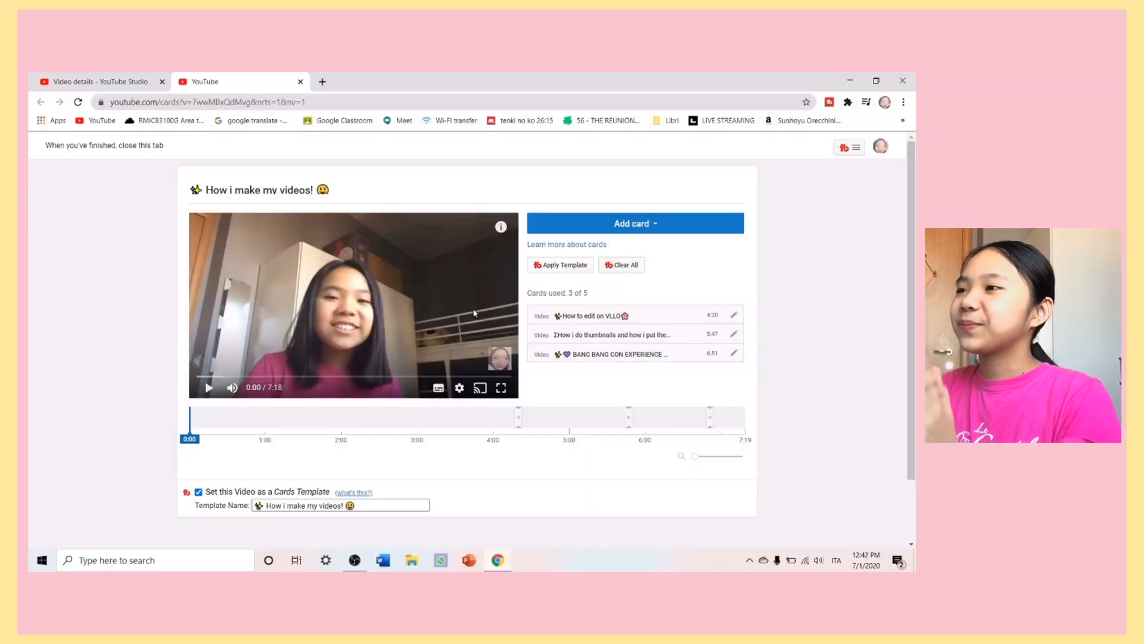
pyautogui.moveTo(627, 224)
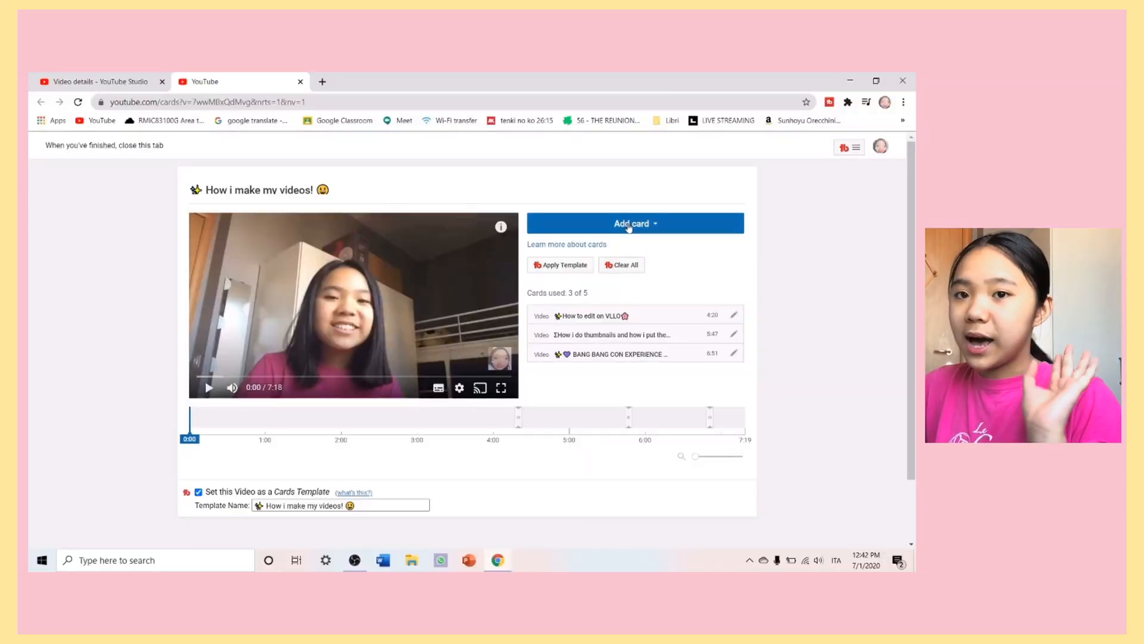
# Review the card types available: video or playlist, channel, poll and link.
pyautogui.click(631, 224)
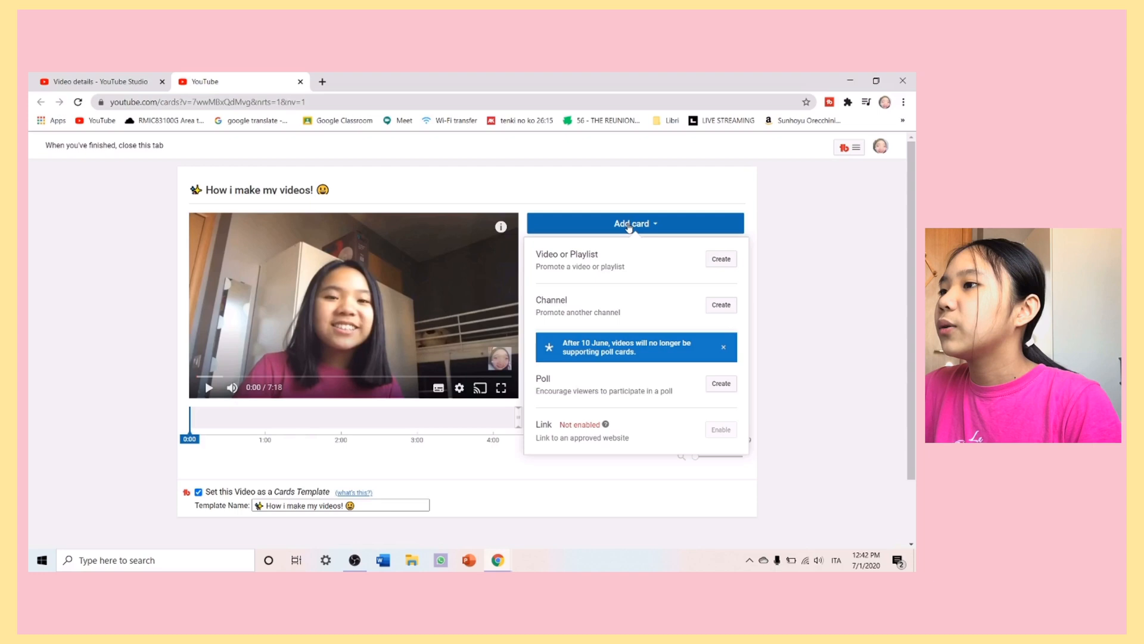
pyautogui.moveTo(572, 373)
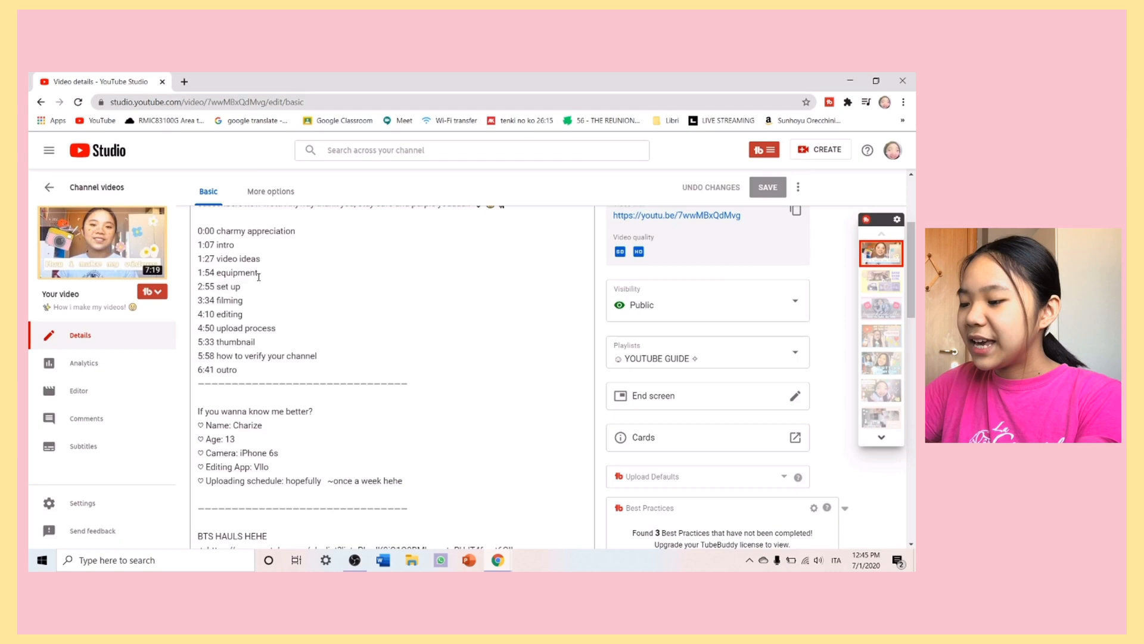
# Scroll to the End screen row and open its editor for 'How i make my videos!'.
pyautogui.scroll(3)
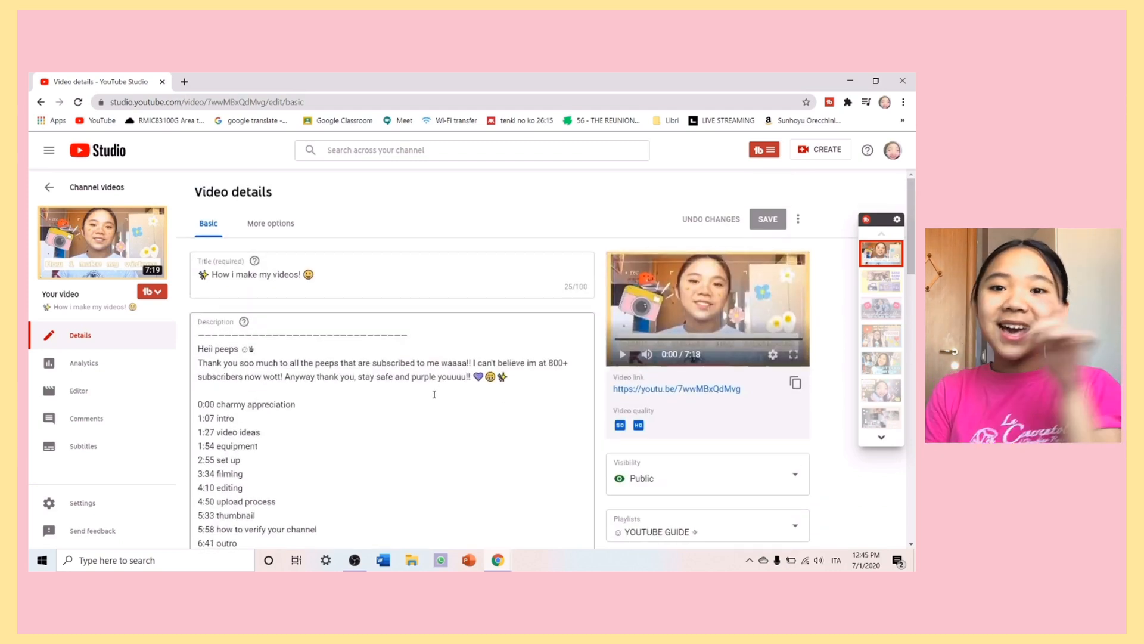
pyautogui.moveTo(164, 202)
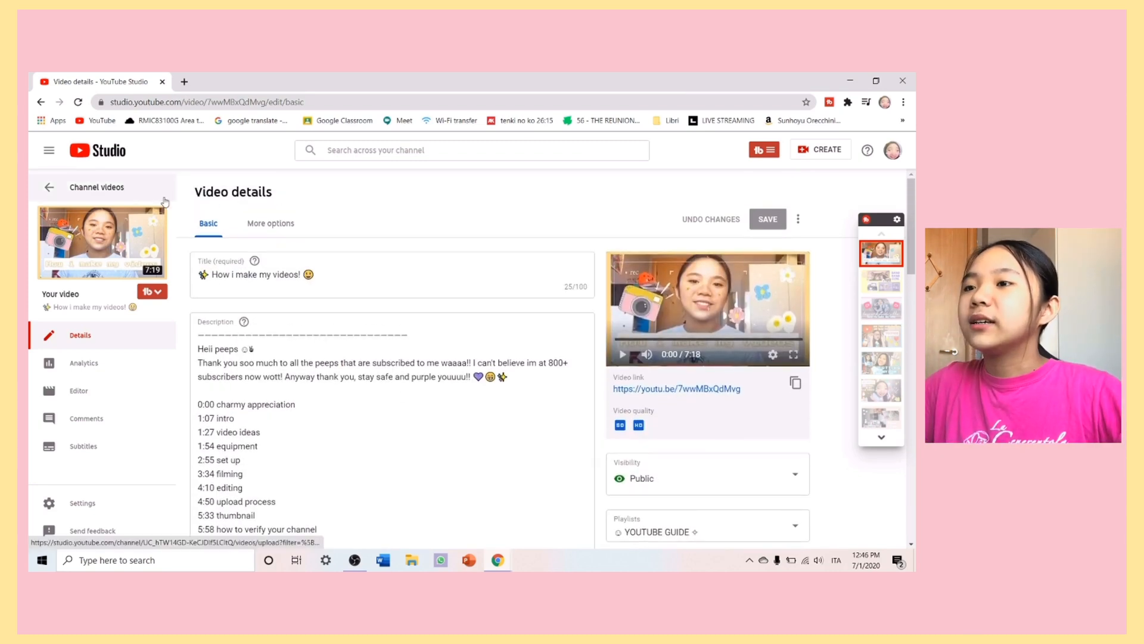
pyautogui.scroll(-3)
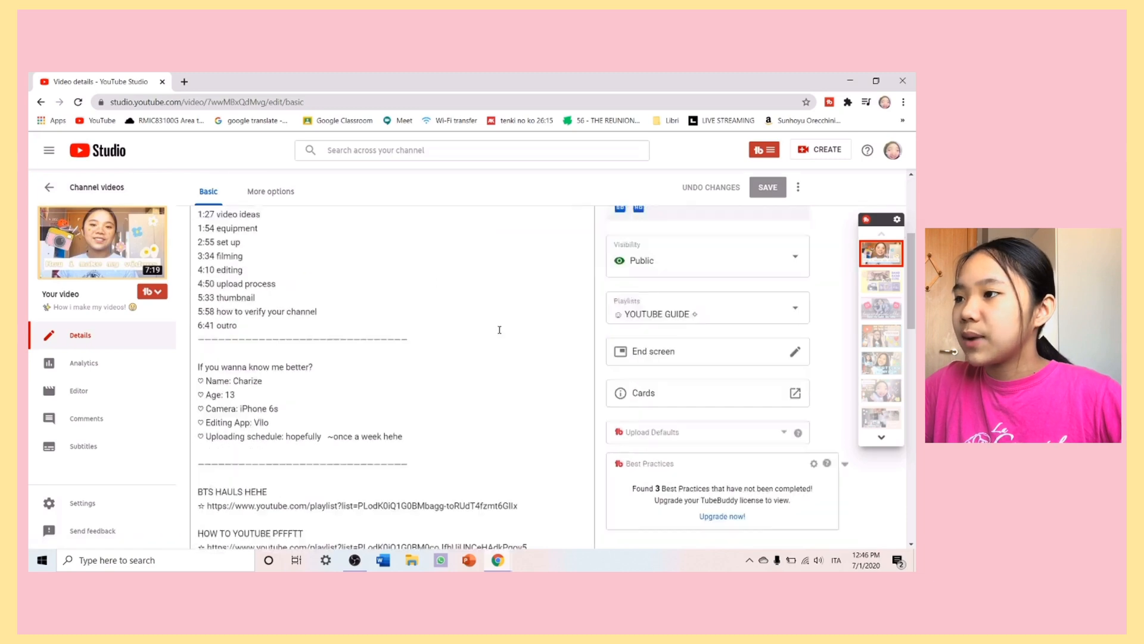
pyautogui.scroll(-3)
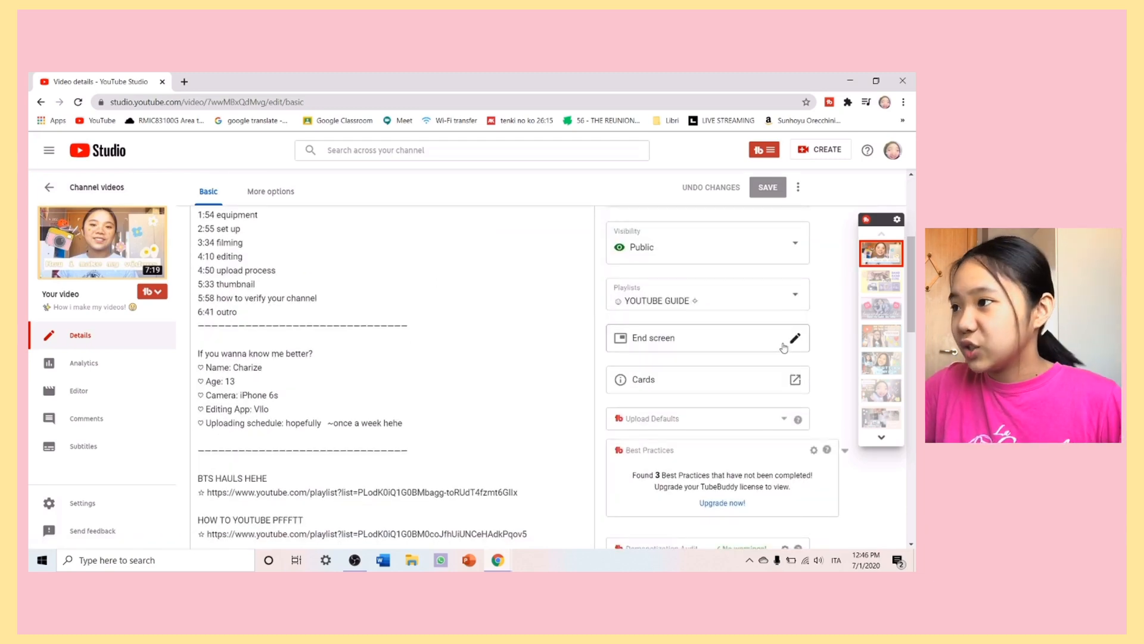
pyautogui.click(793, 338)
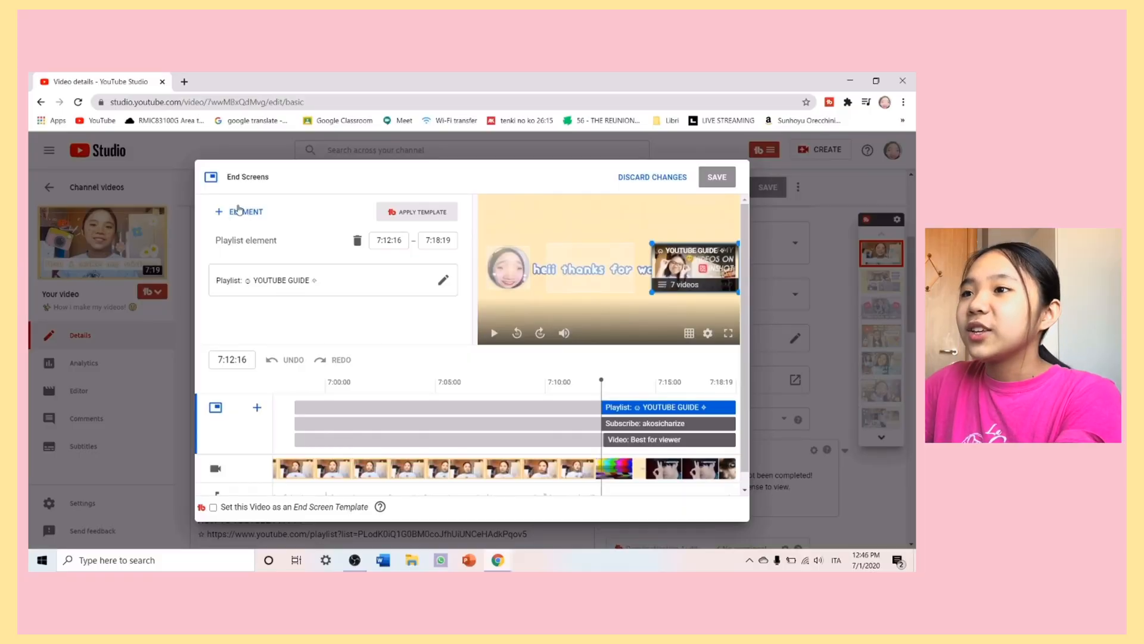
# Add a Best for viewer video element to the end screen, preview, and save.
pyautogui.click(239, 210)
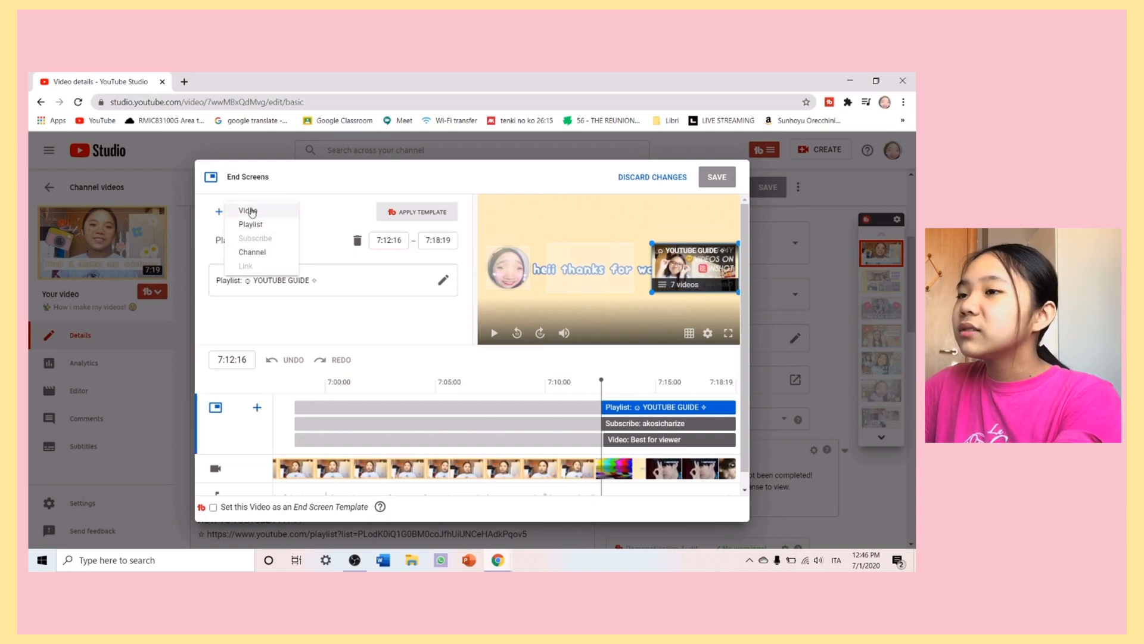
pyautogui.click(247, 211)
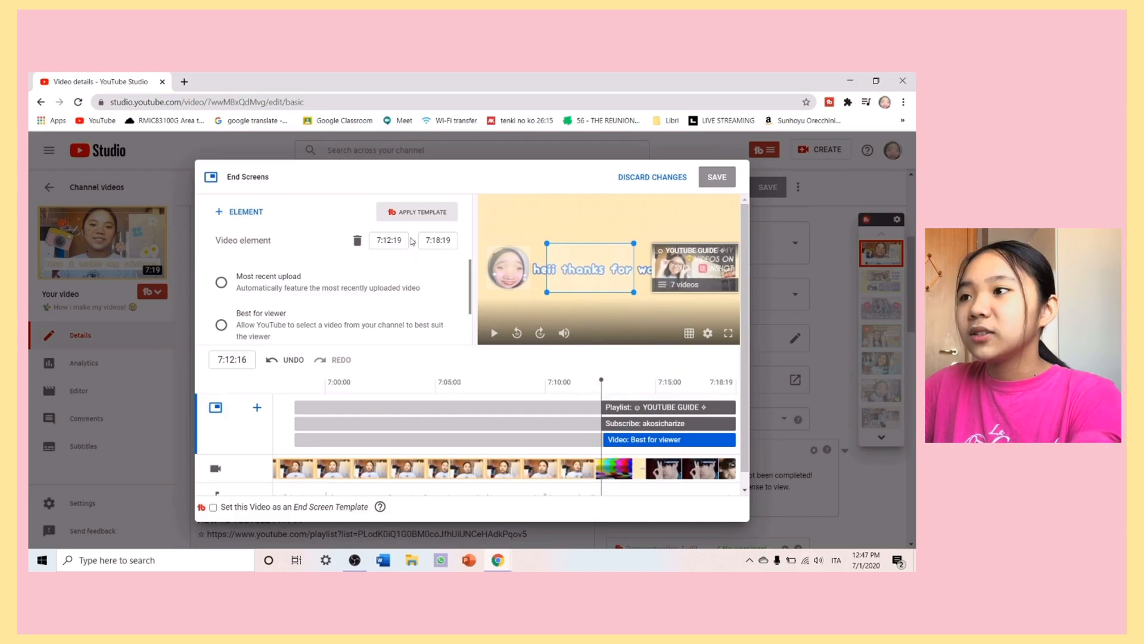
pyautogui.moveTo(296, 342)
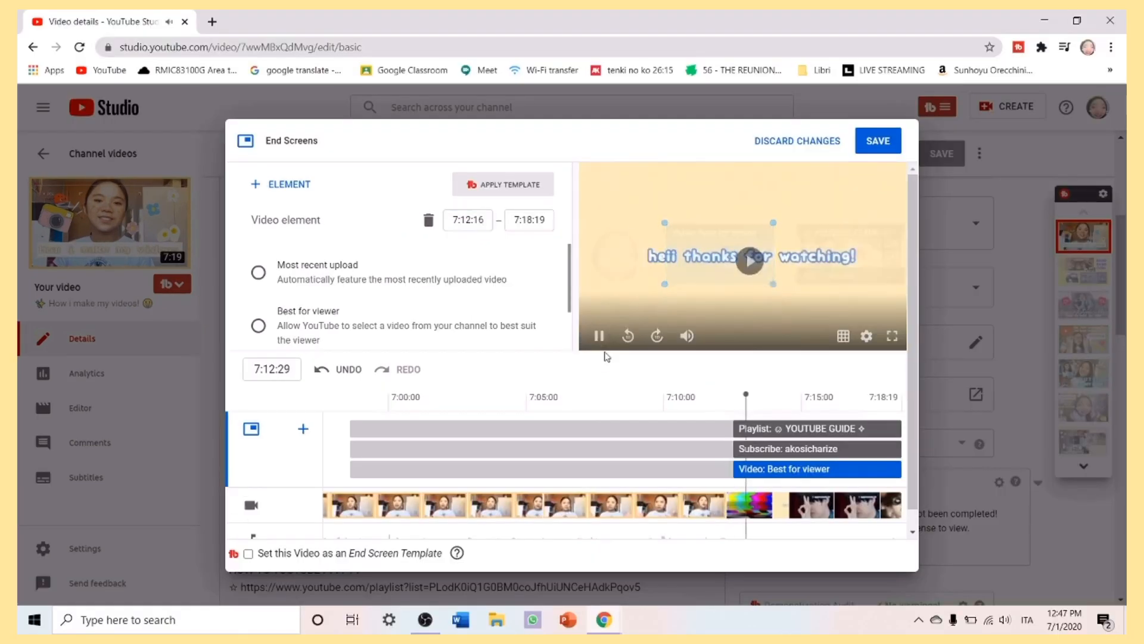
pyautogui.click(801, 396)
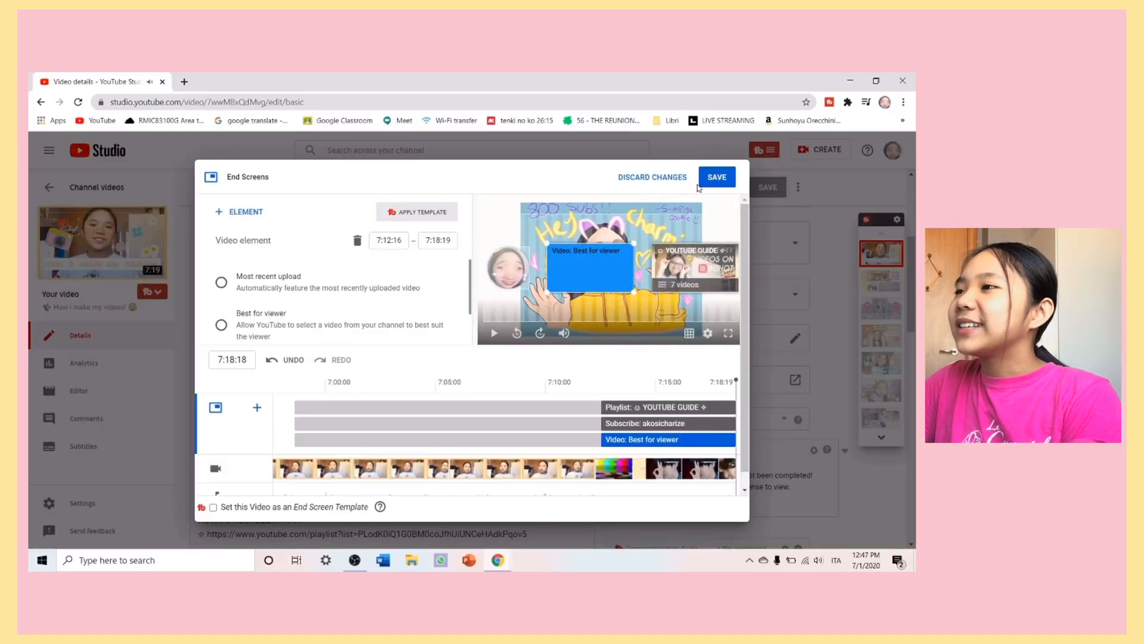
pyautogui.click(715, 177)
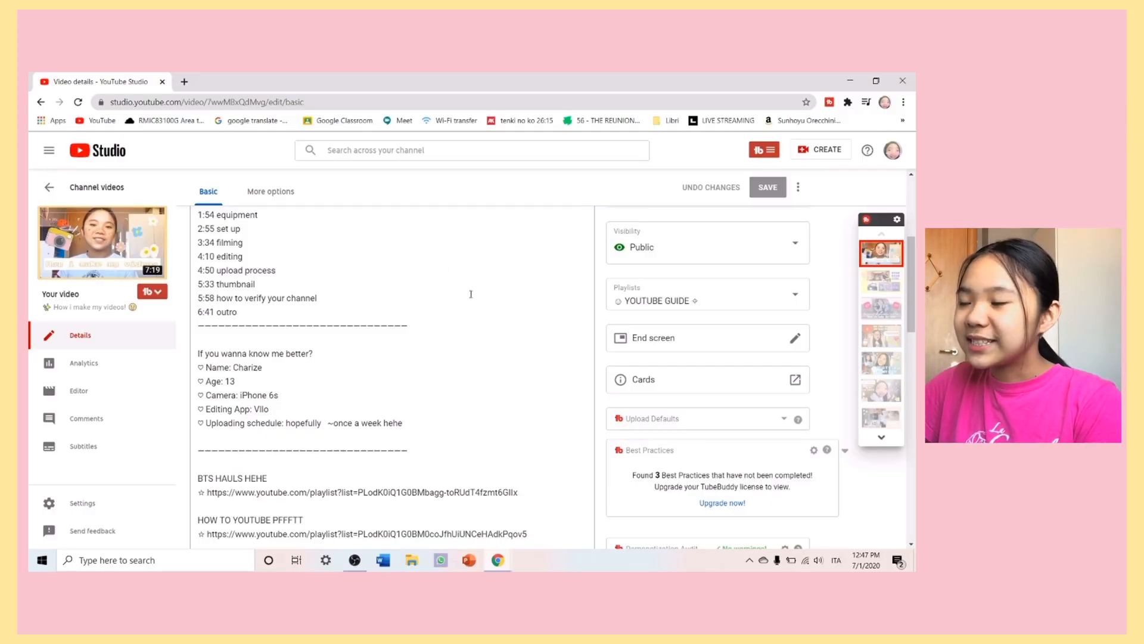
# Save the edited description of 'How i make my videos!' and return to the uploads.
pyautogui.scroll(3)
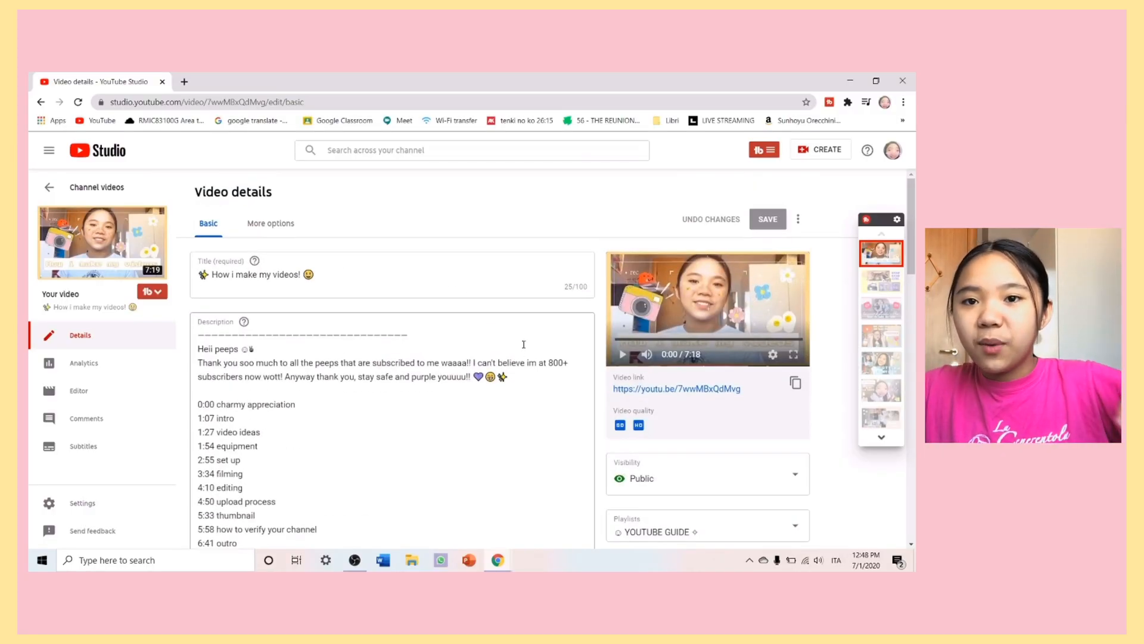
pyautogui.moveTo(536, 190)
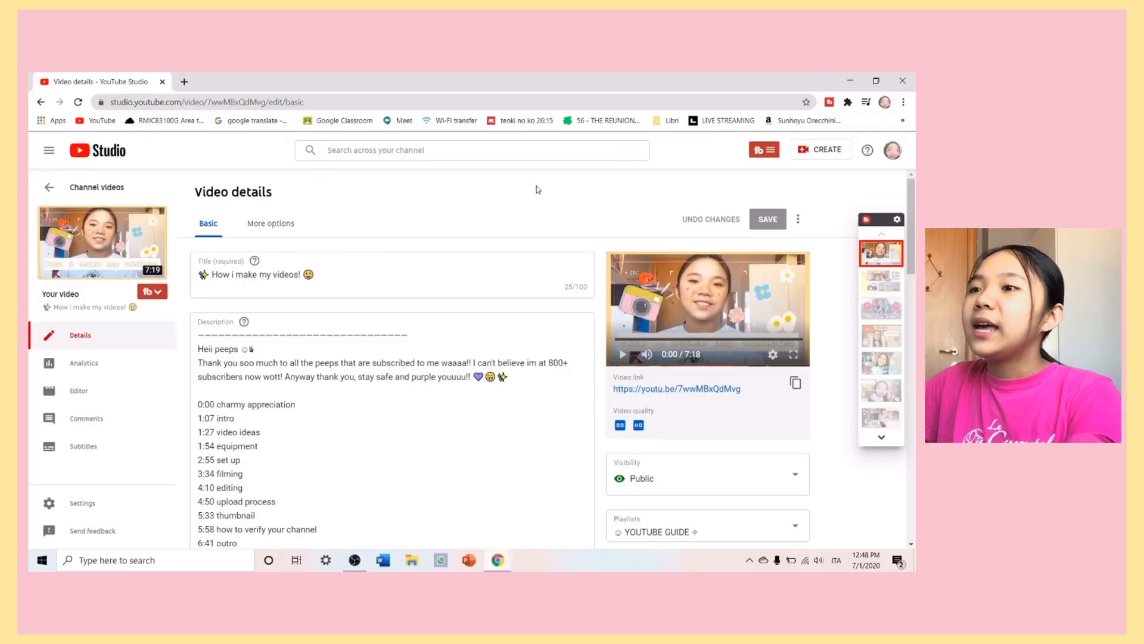
pyautogui.scroll(-3)
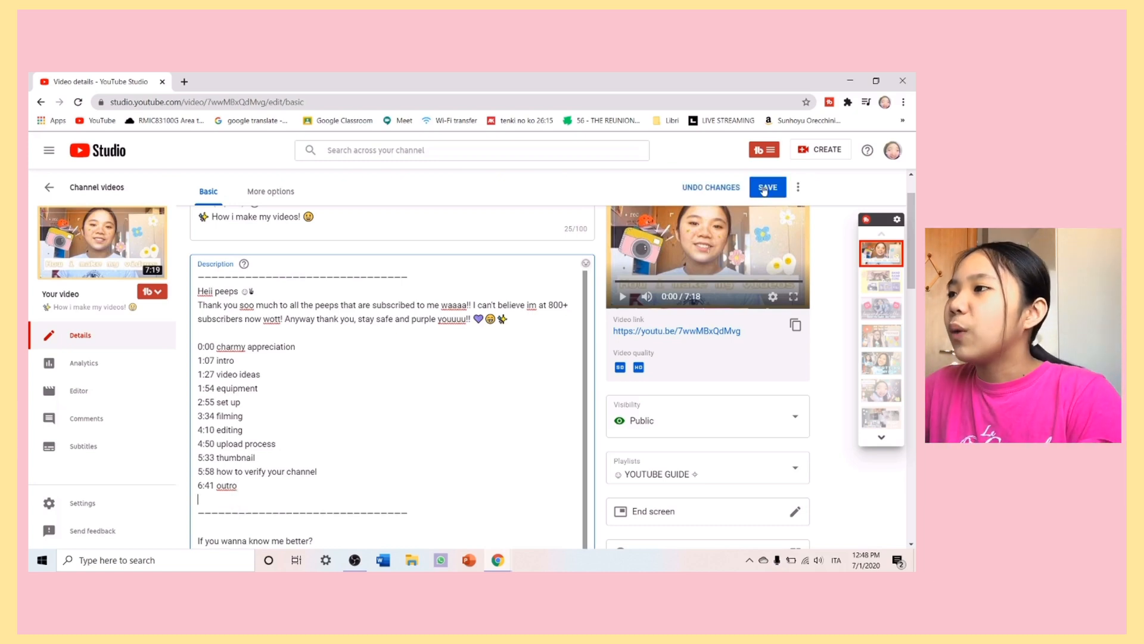
pyautogui.click(767, 187)
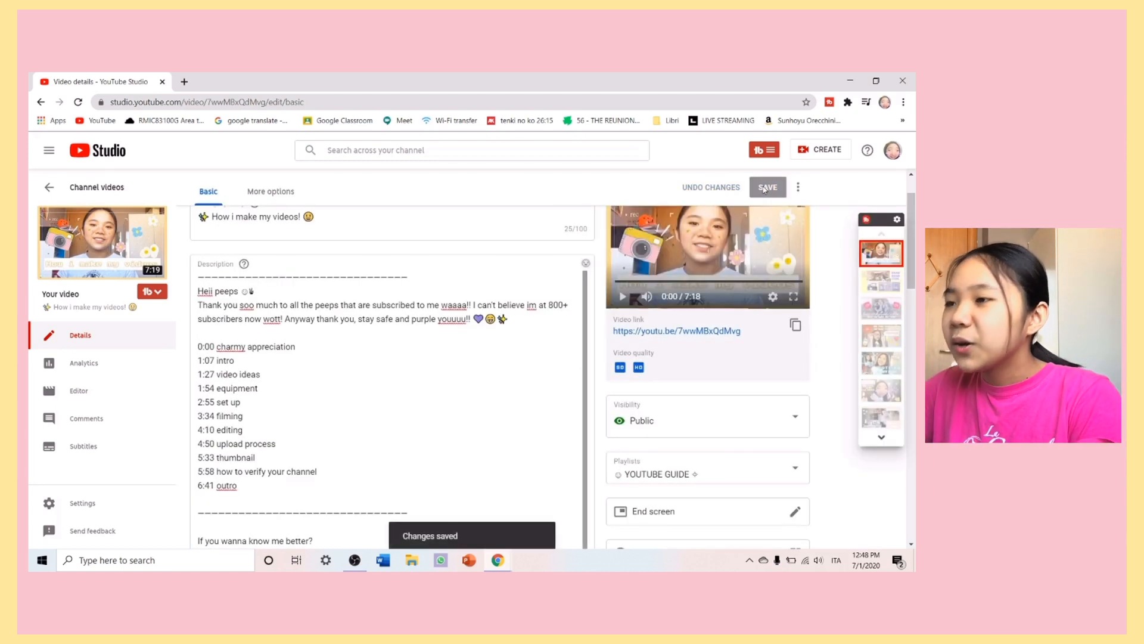
pyautogui.scroll(-3)
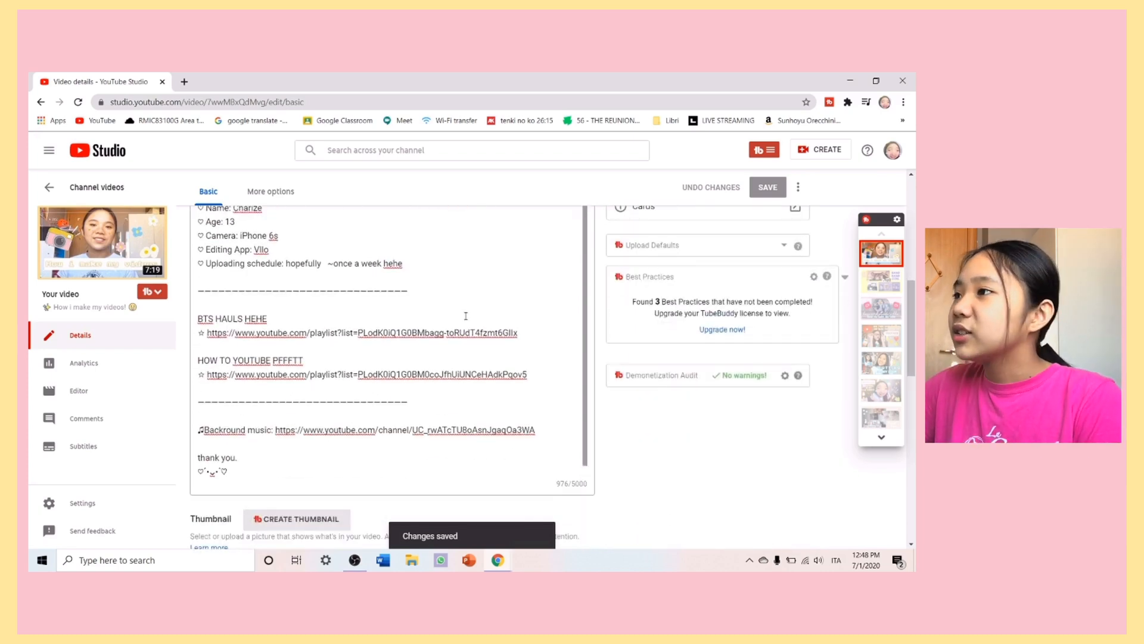
pyautogui.scroll(3)
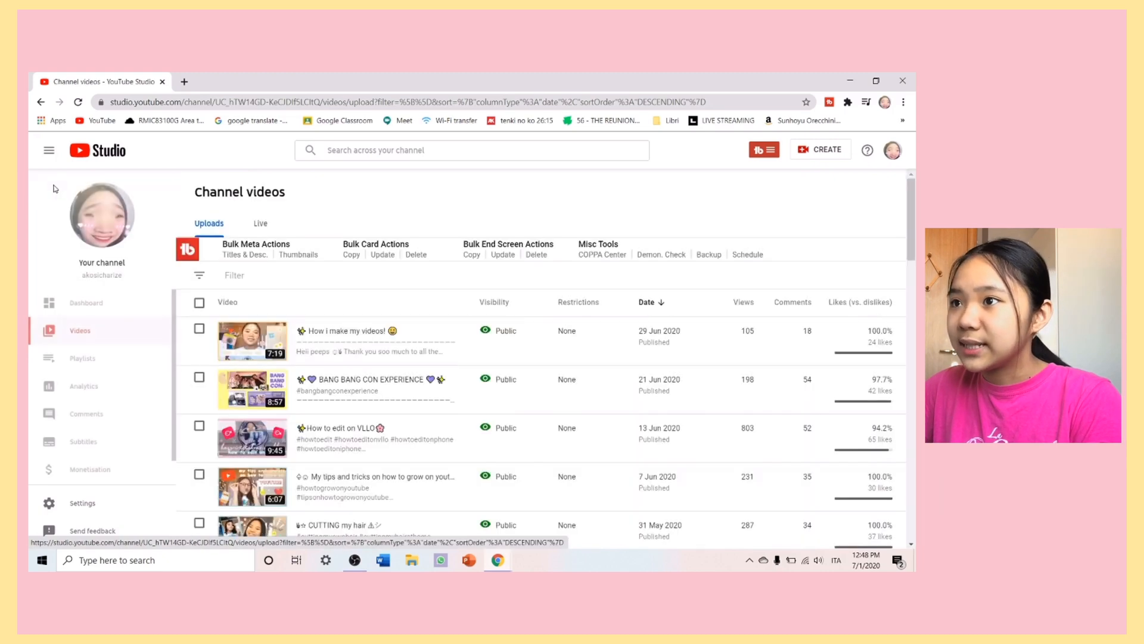
# Review the tips and tricks video's Timestamps section and open its watch page.
pyautogui.scroll(-3)
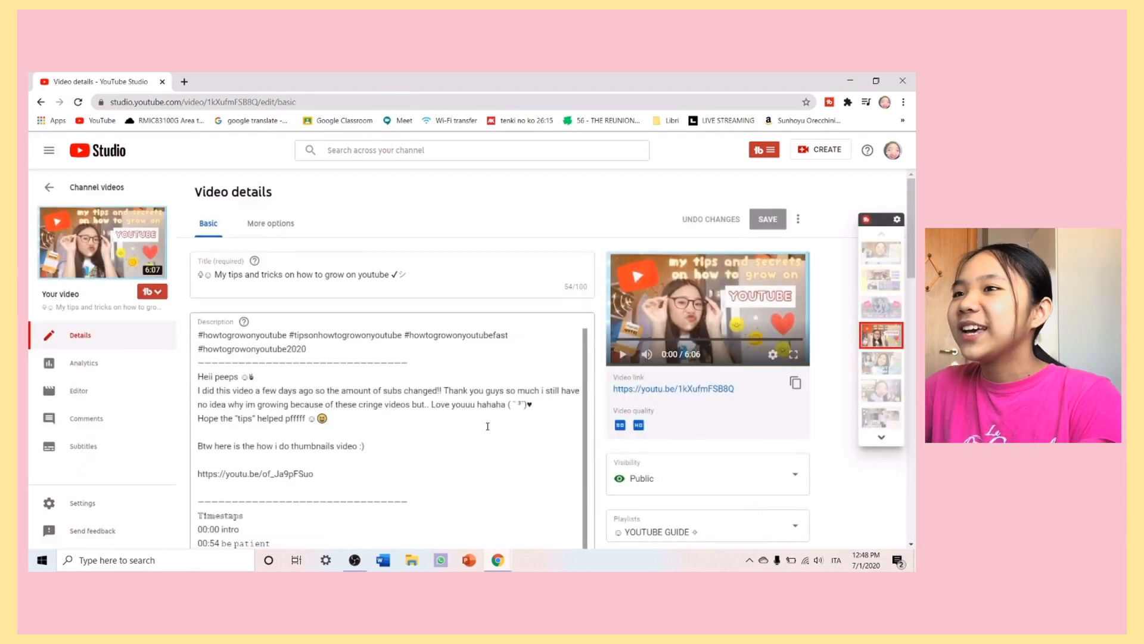
pyautogui.scroll(-3)
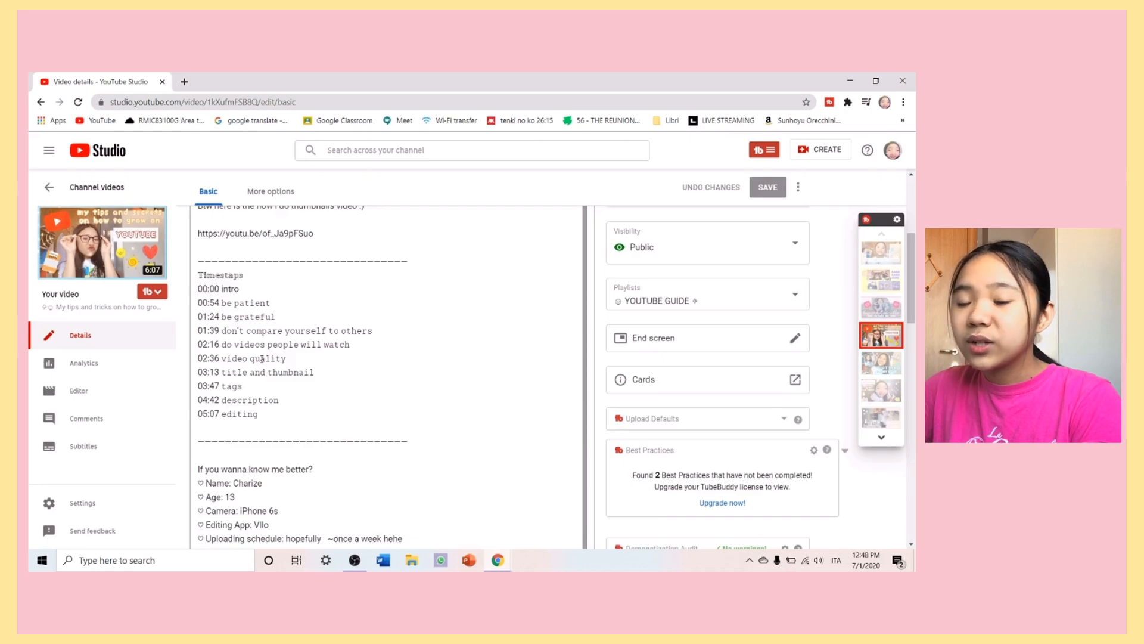
pyautogui.click(257, 233)
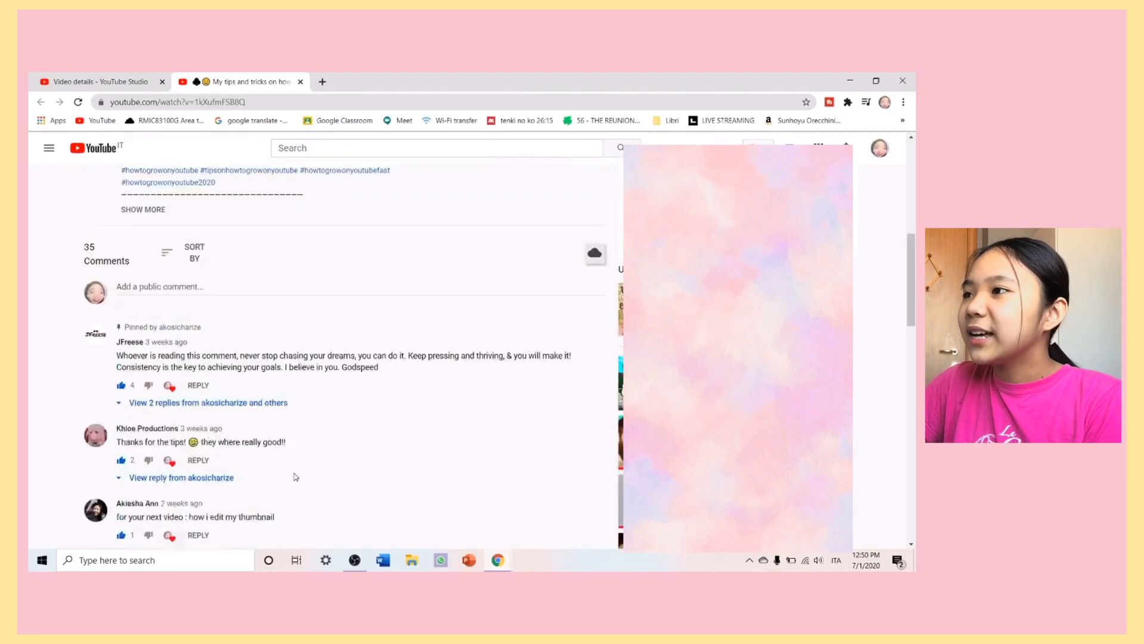
pyautogui.scroll(3)
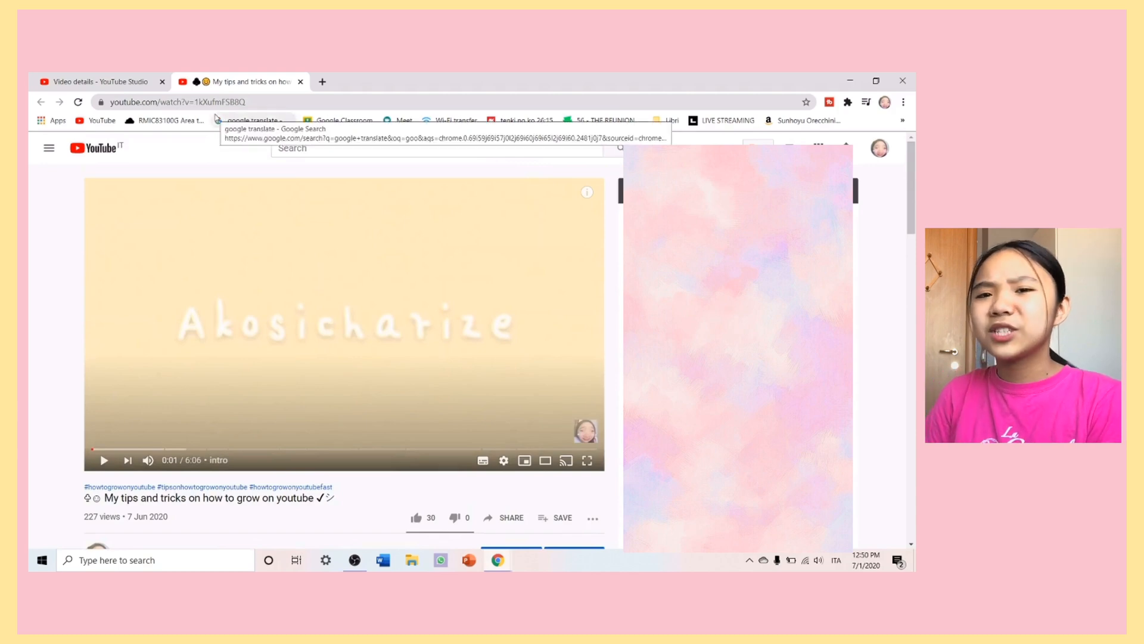